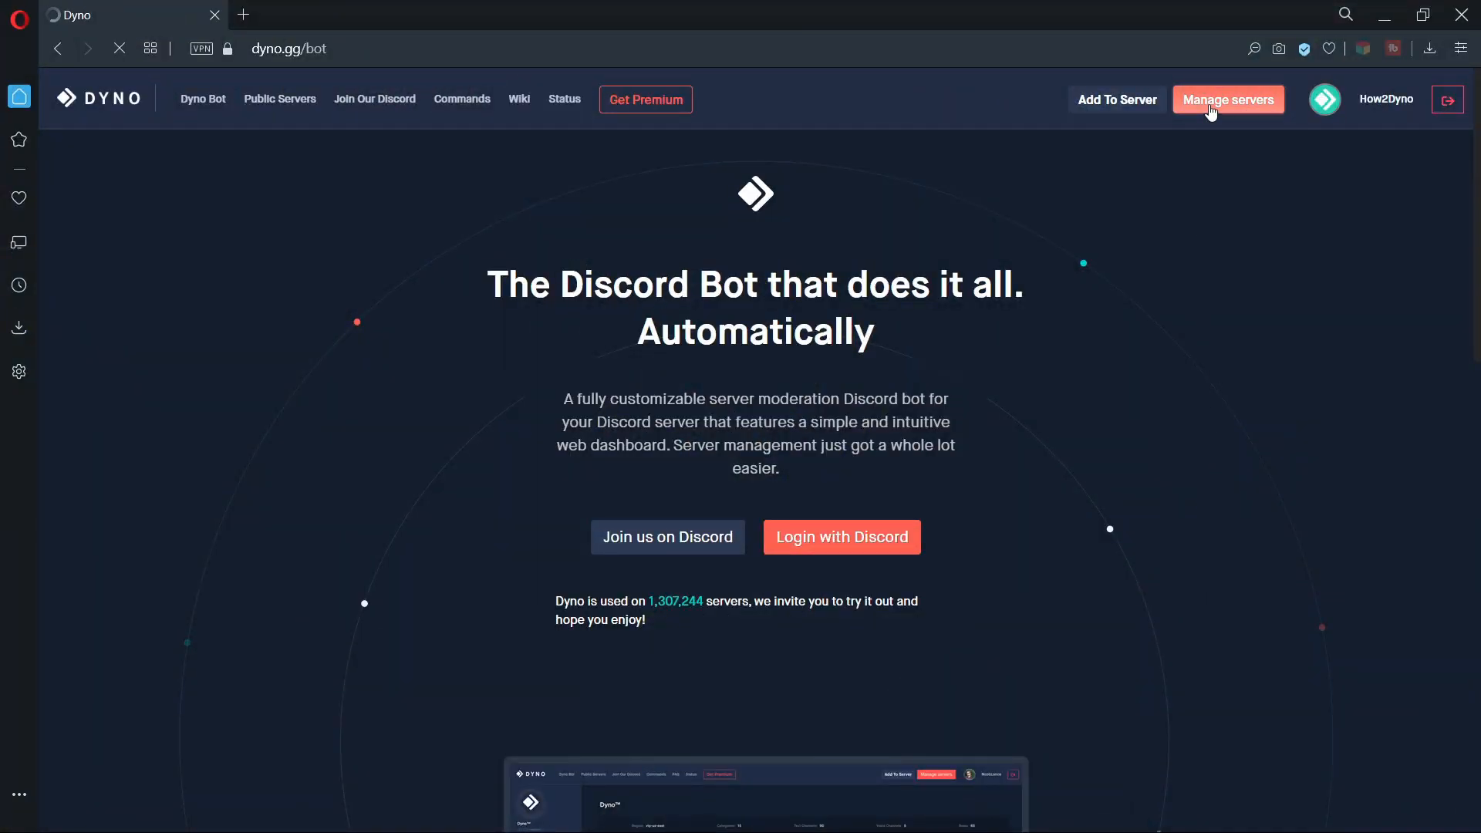
Go to Manage servers, pick the How2Dyno server and reach its Custom Commands module.
click(1228, 99)
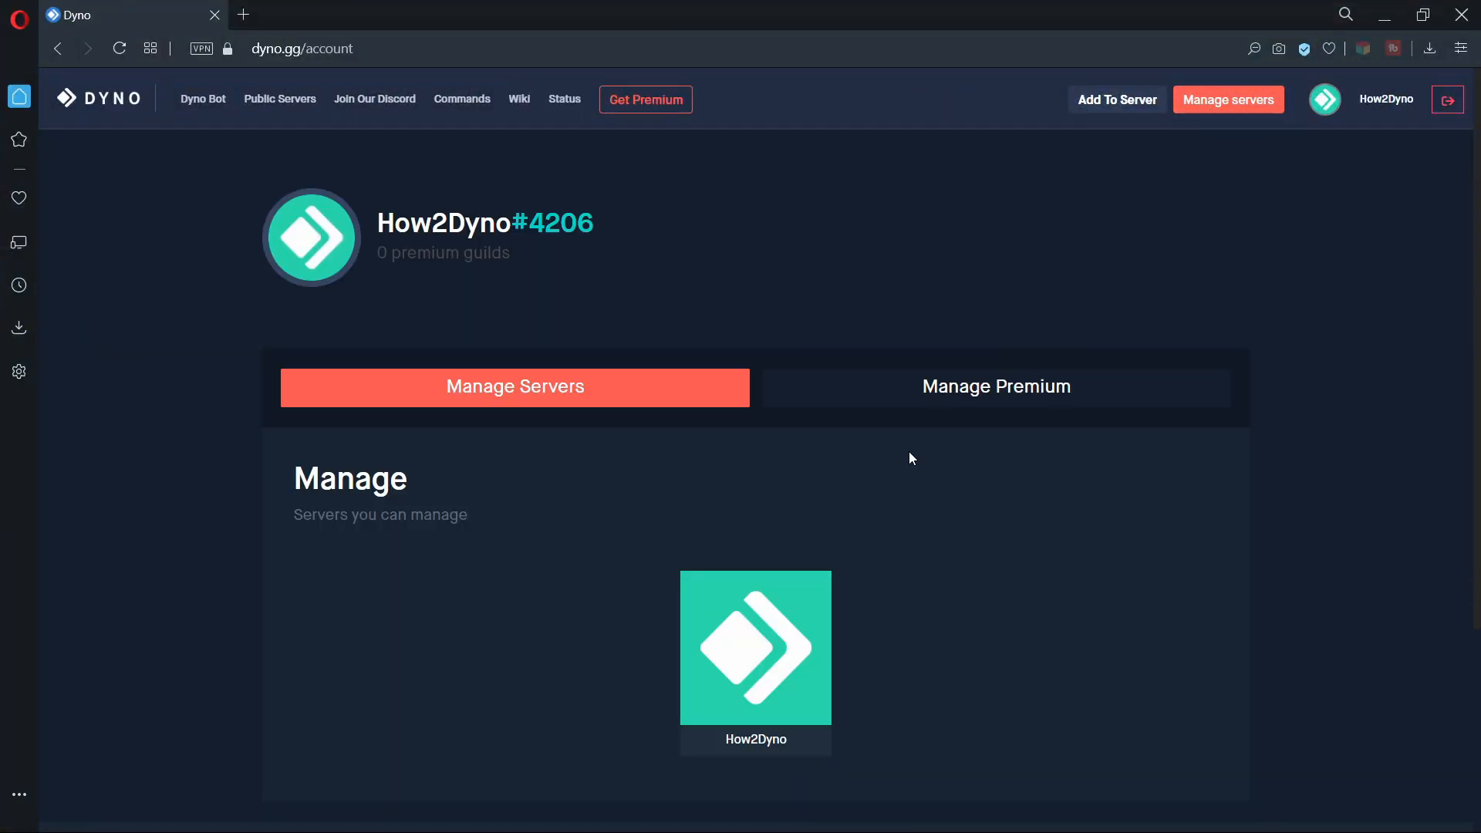
click(755, 646)
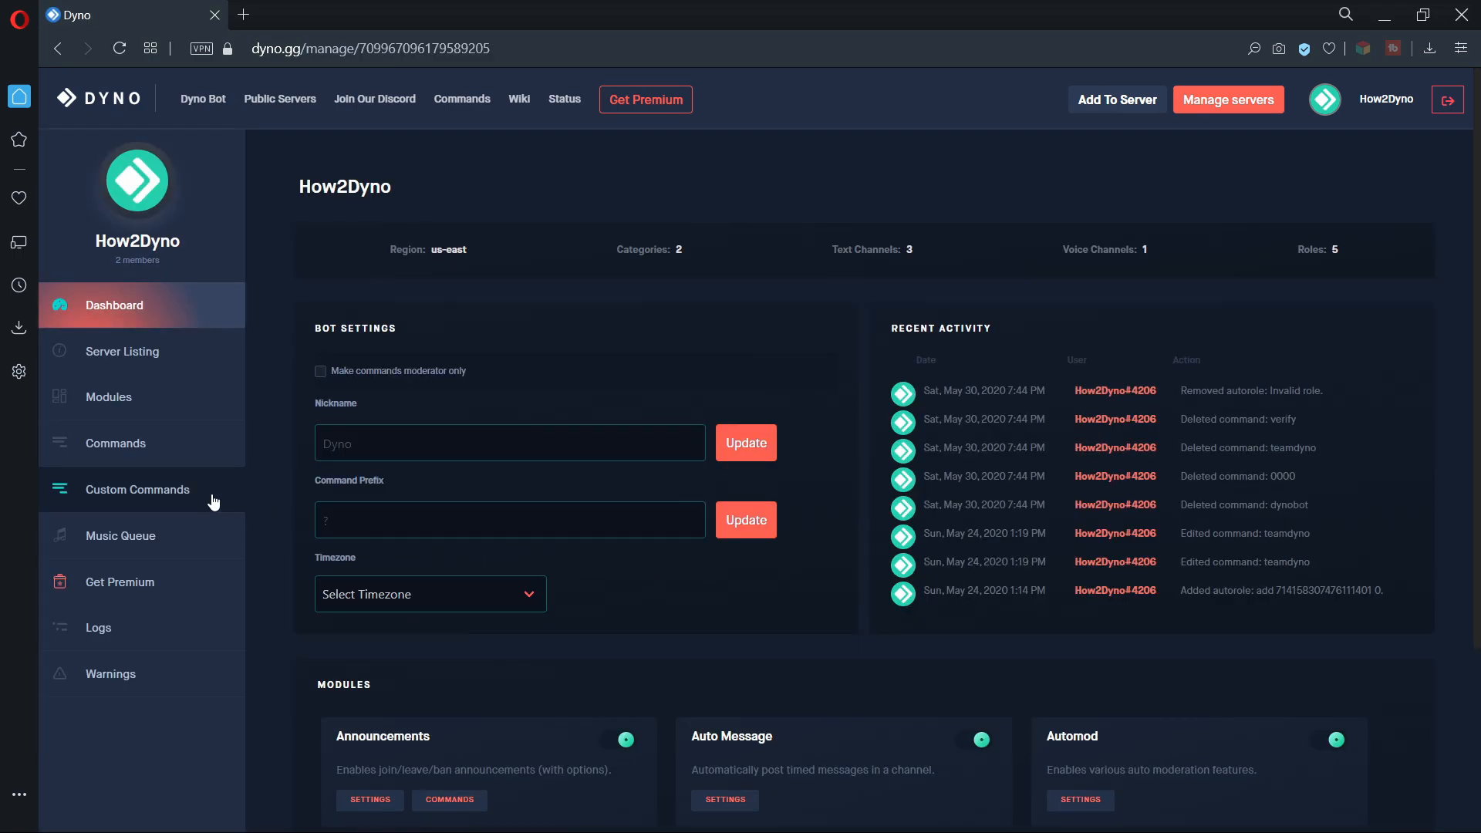
click(137, 489)
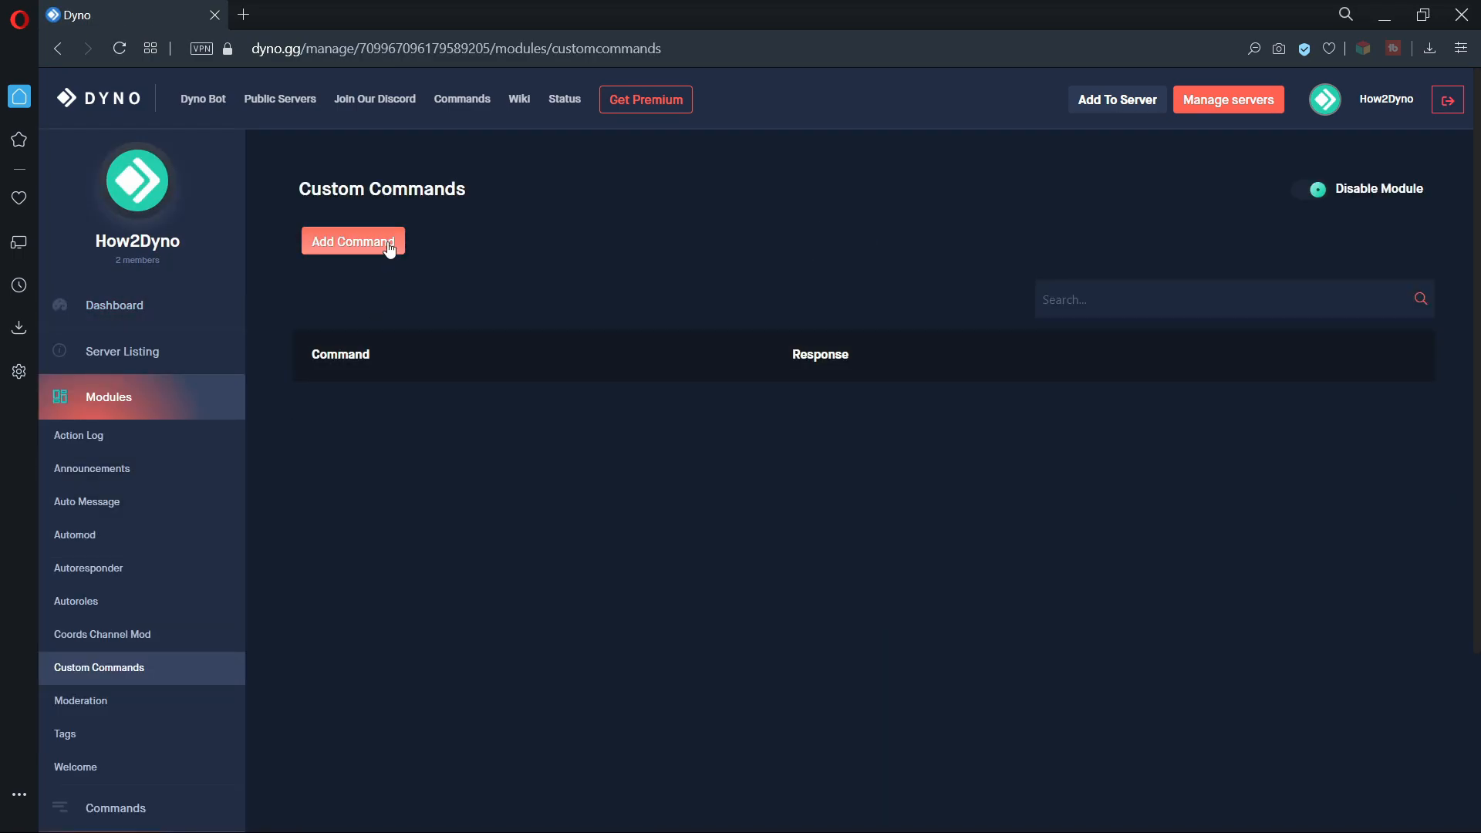
Add a command named 'accept' with a {delete} response and enlarge the response box.
click(351, 240)
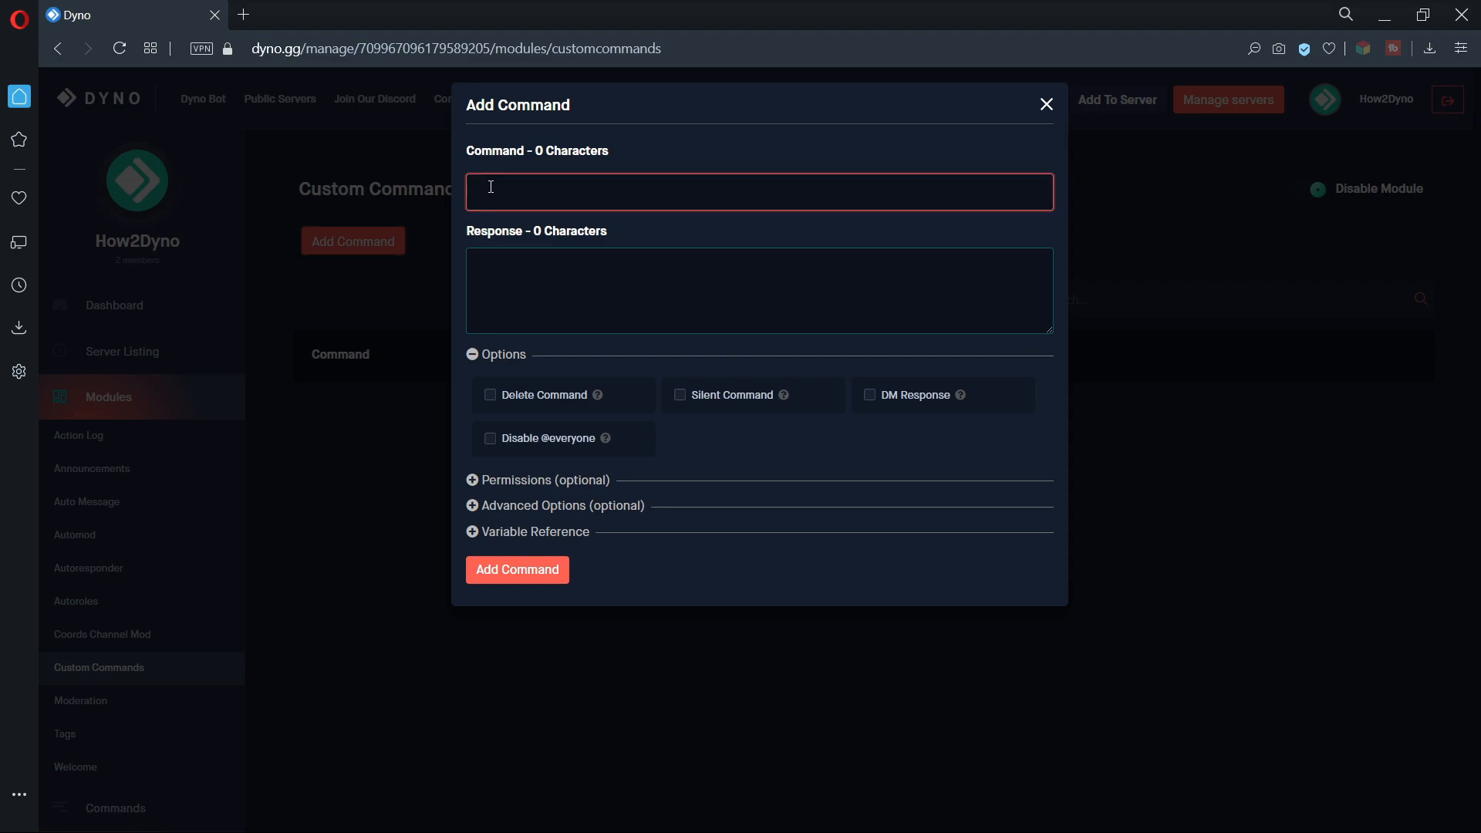
text(accept)
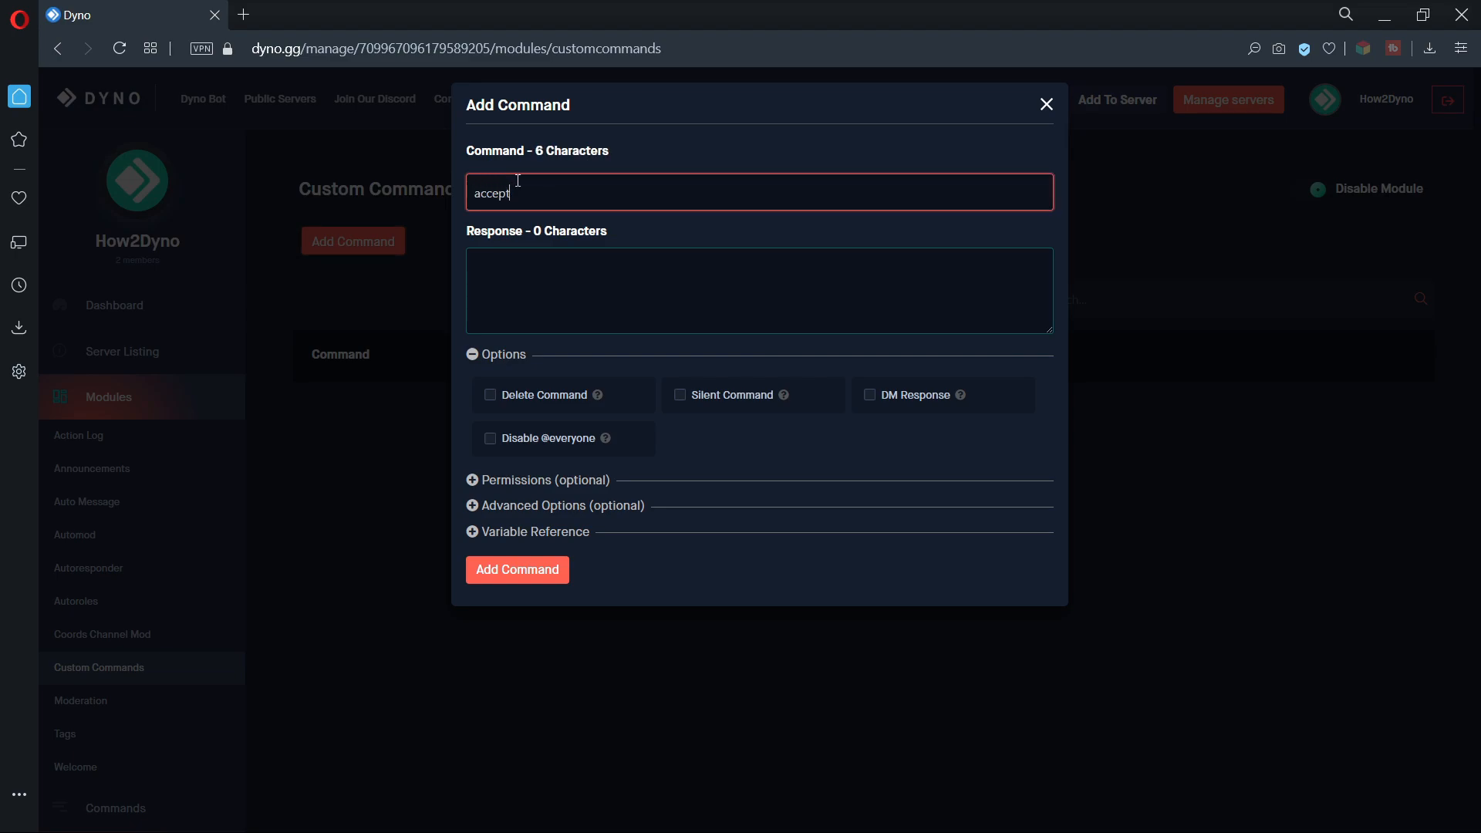
click(757, 290)
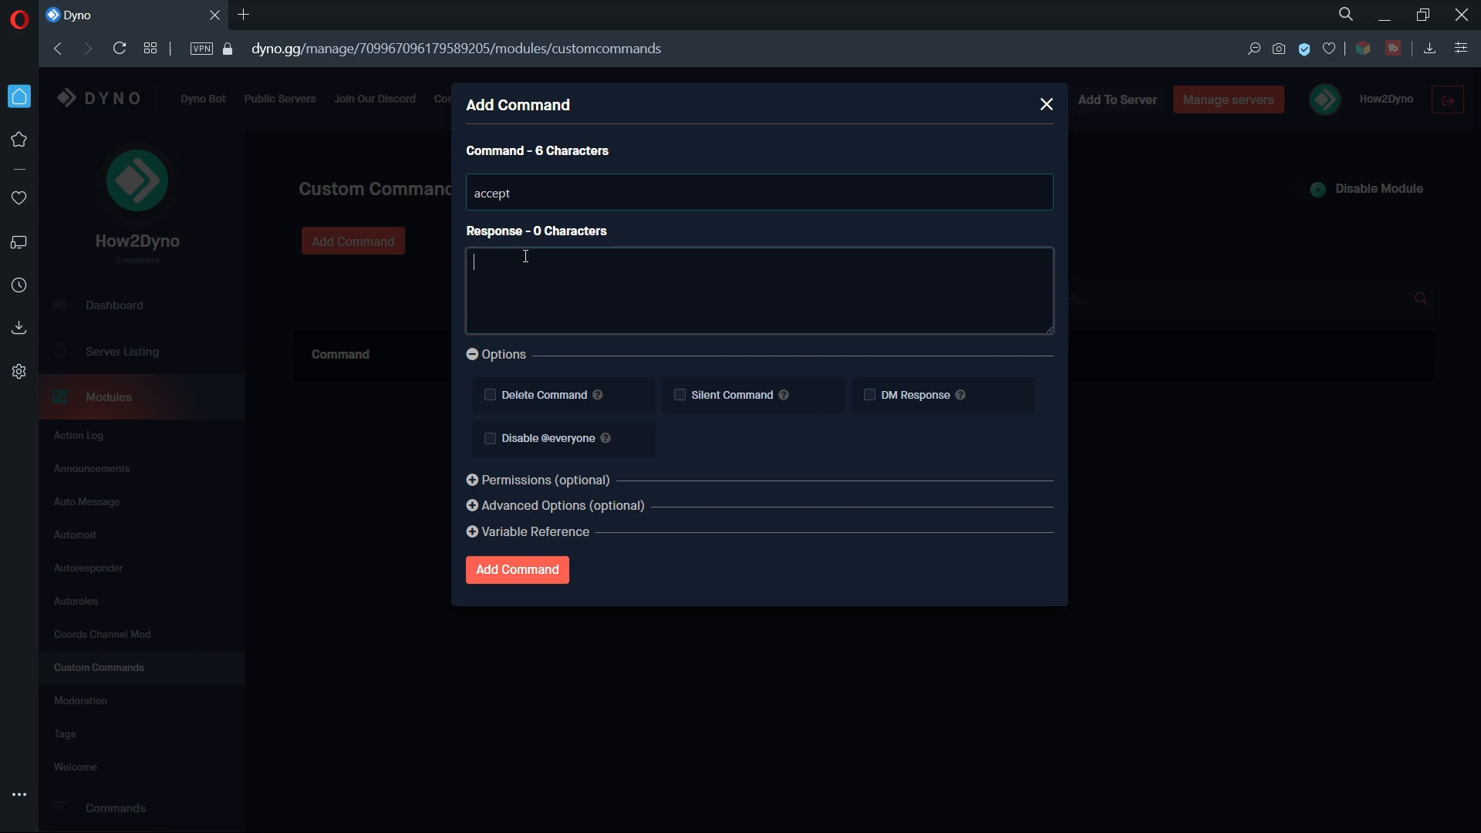
text({delete})
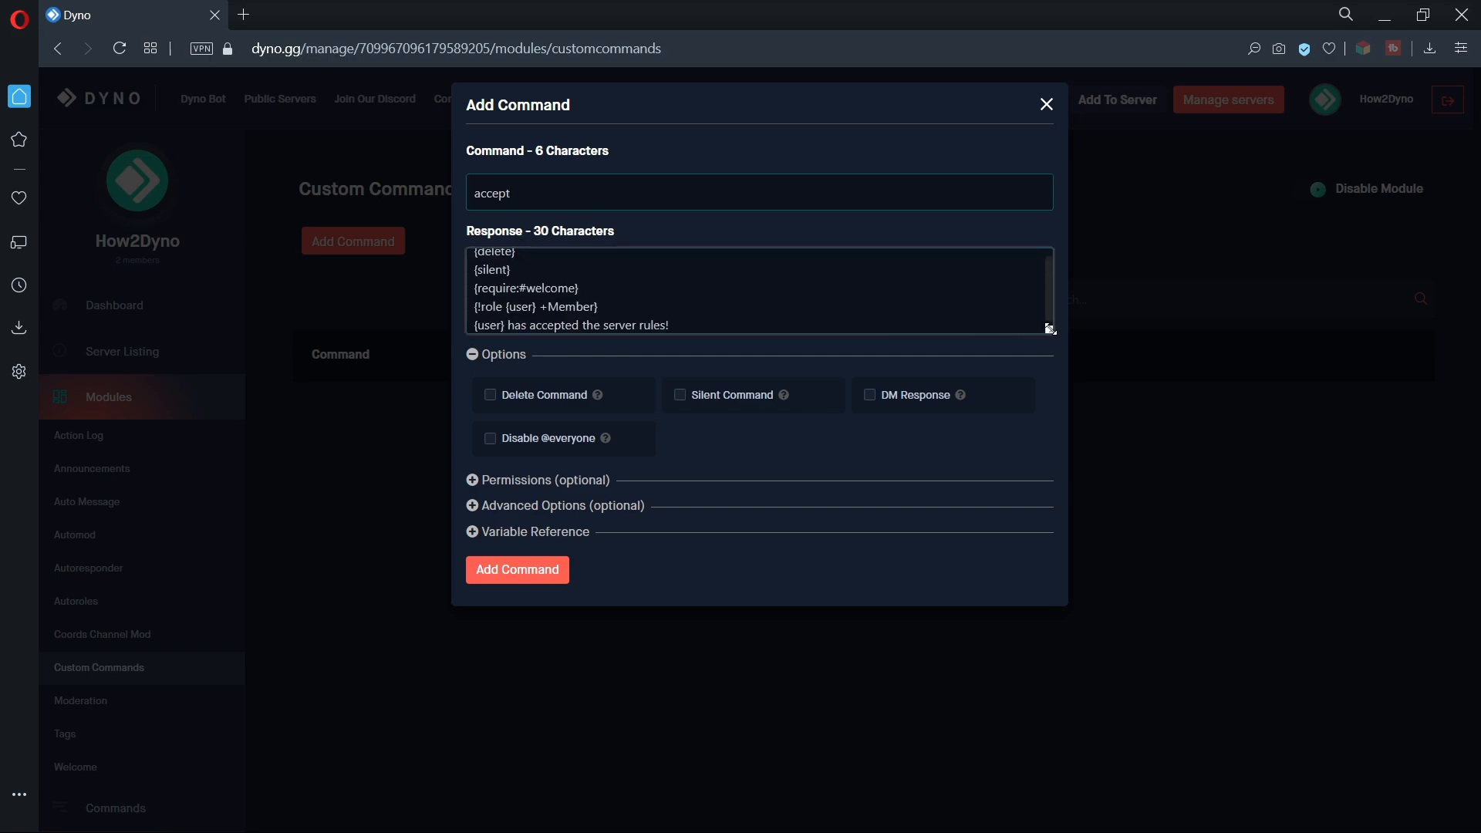
drag(1049, 329, 1050, 406)
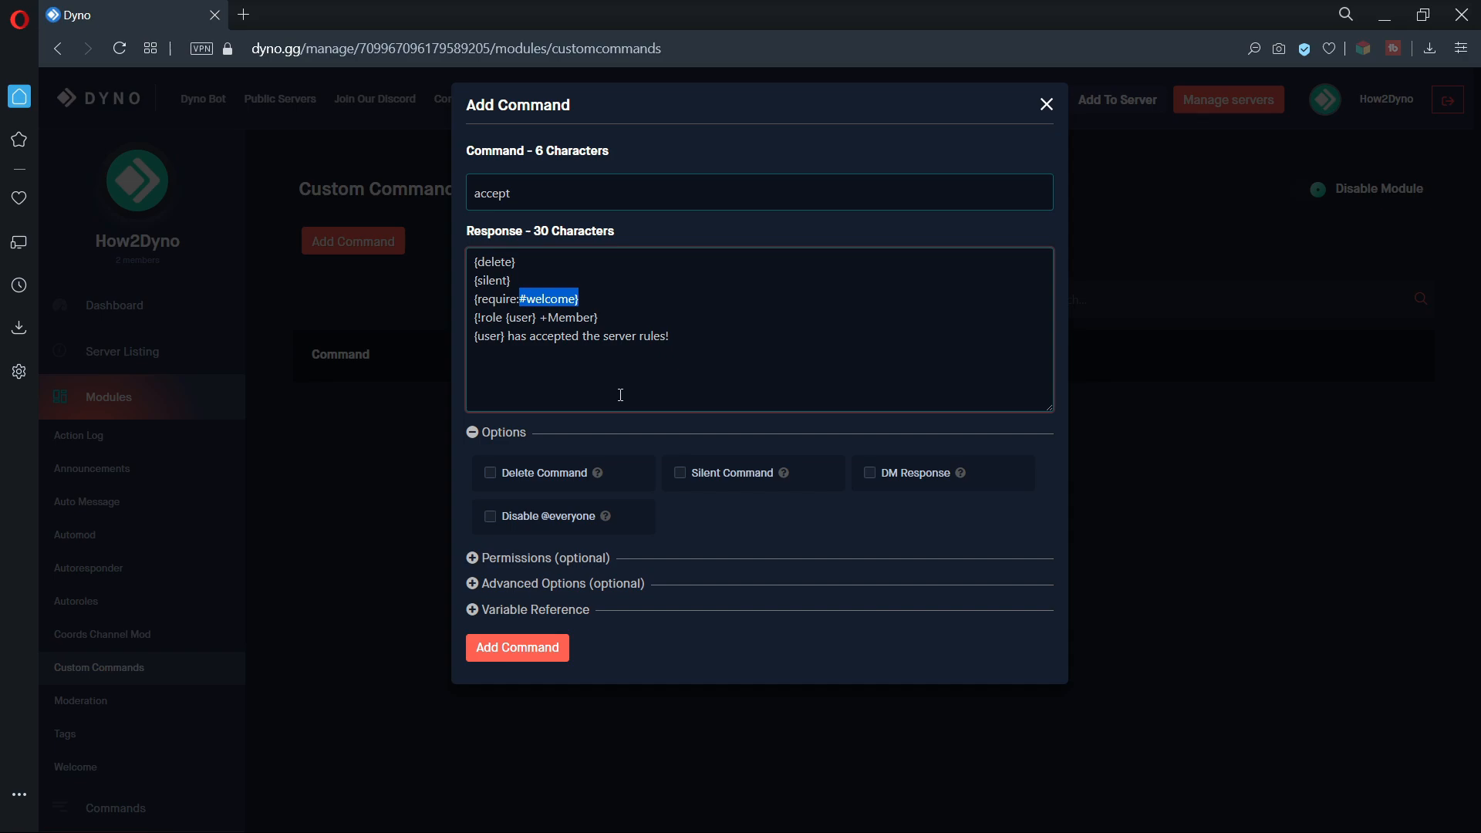
mouse_move(620, 393)
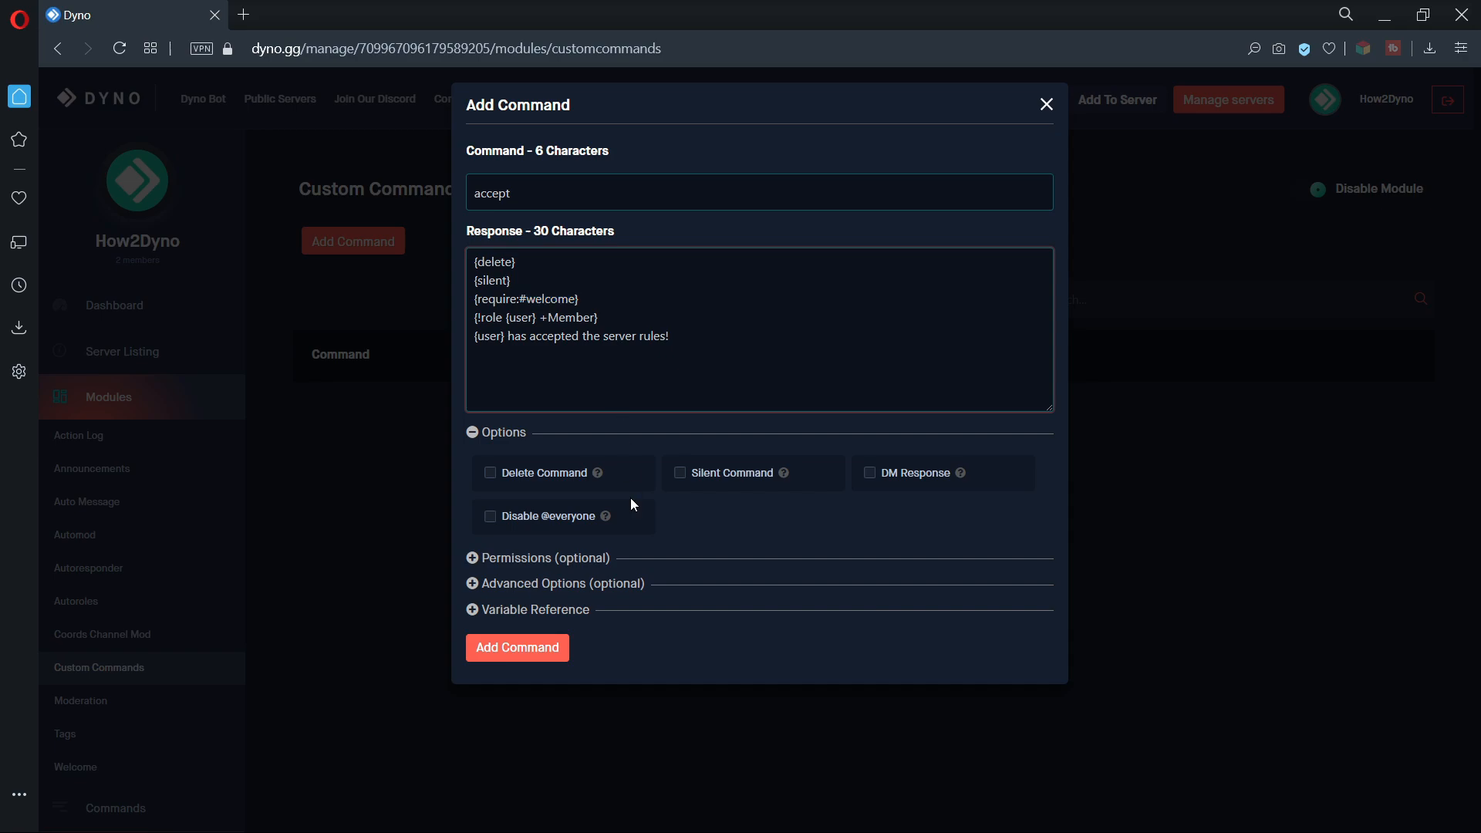
Expand Advanced Options and enter 5 in one of its fields.
click(563, 583)
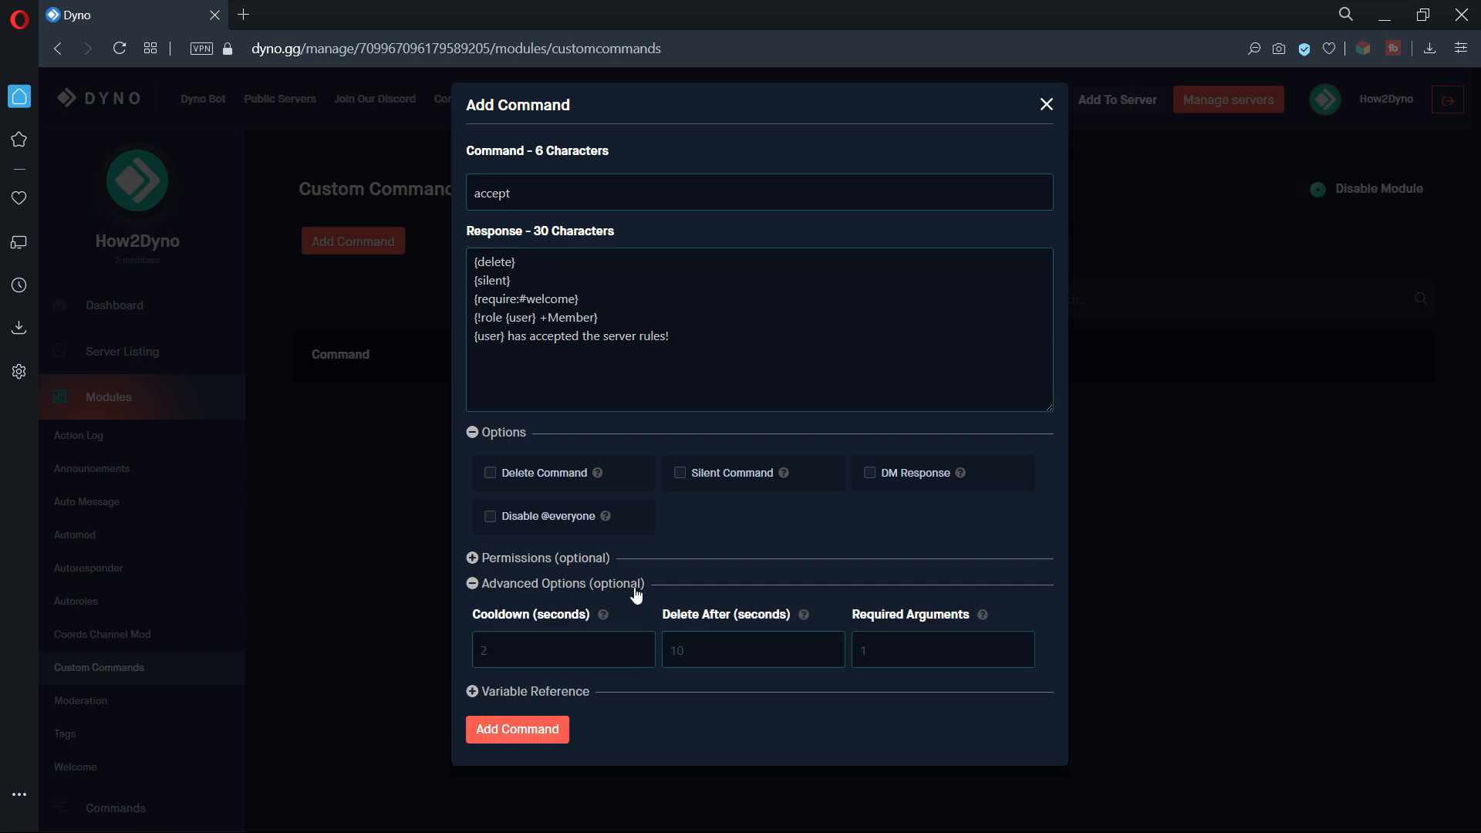
text(5)
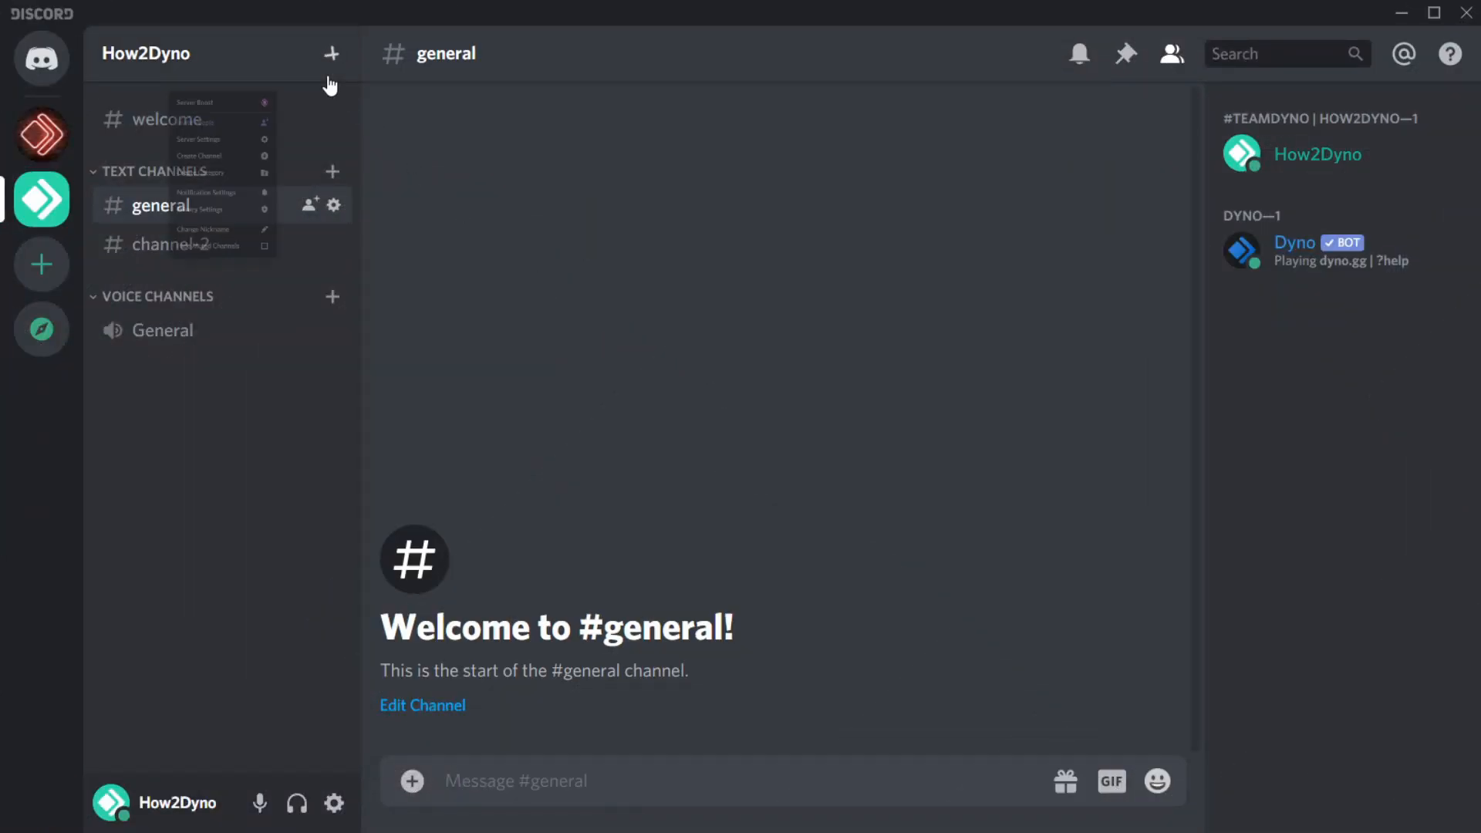
Create a new server role named Member with a green colour and leave settings.
click(199, 138)
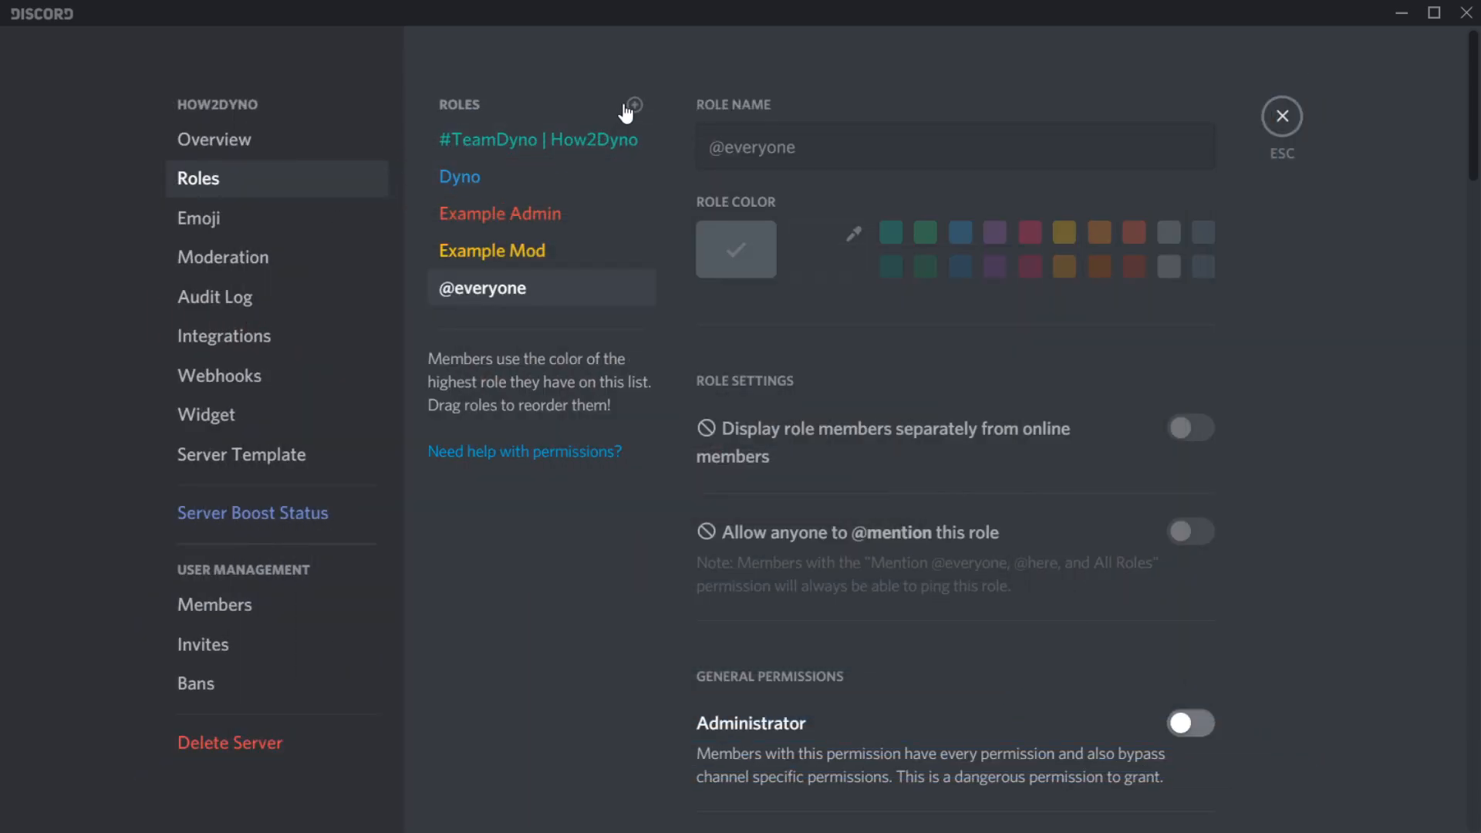
click(634, 105)
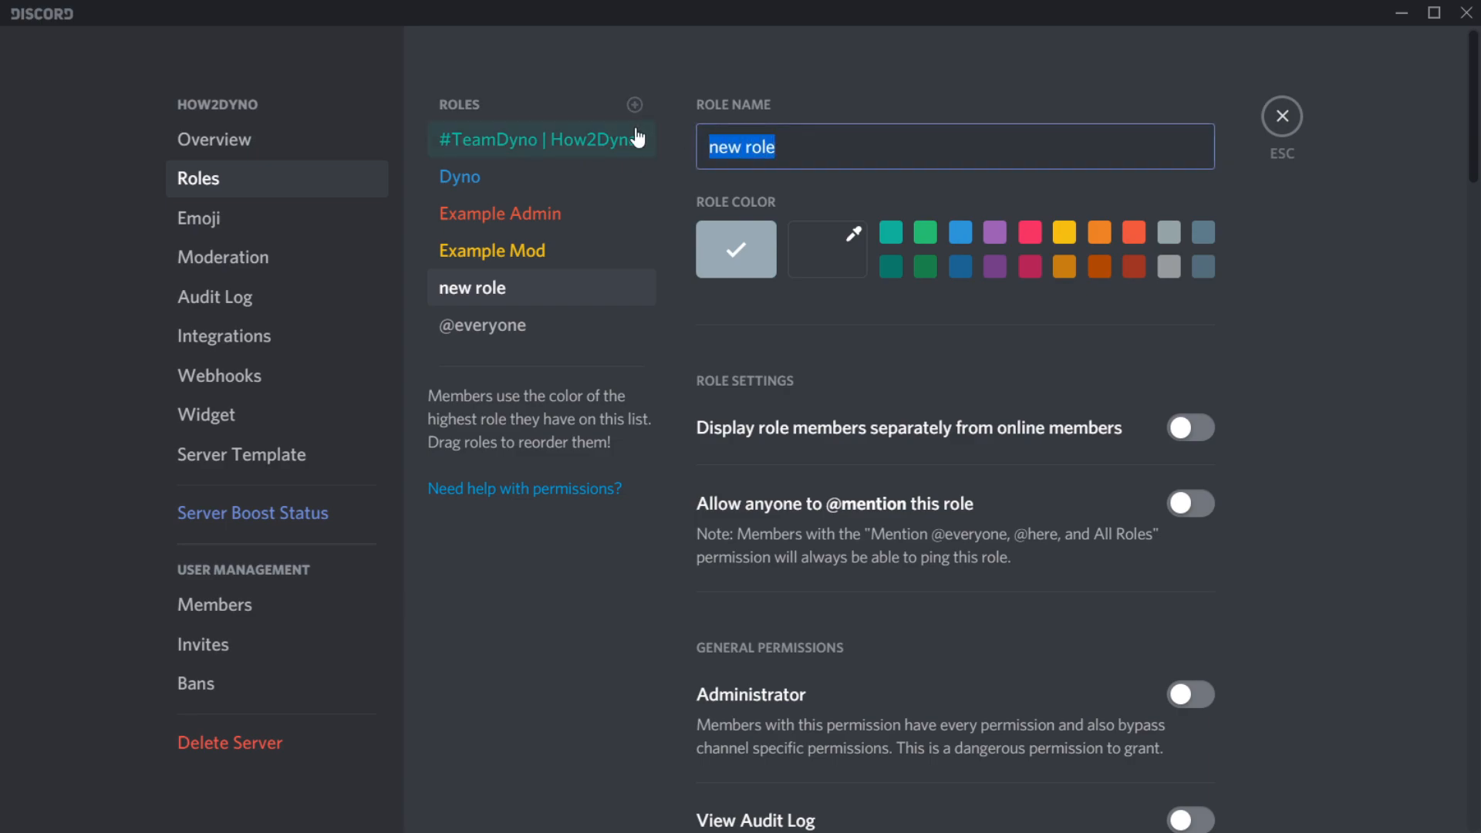
text(Member)
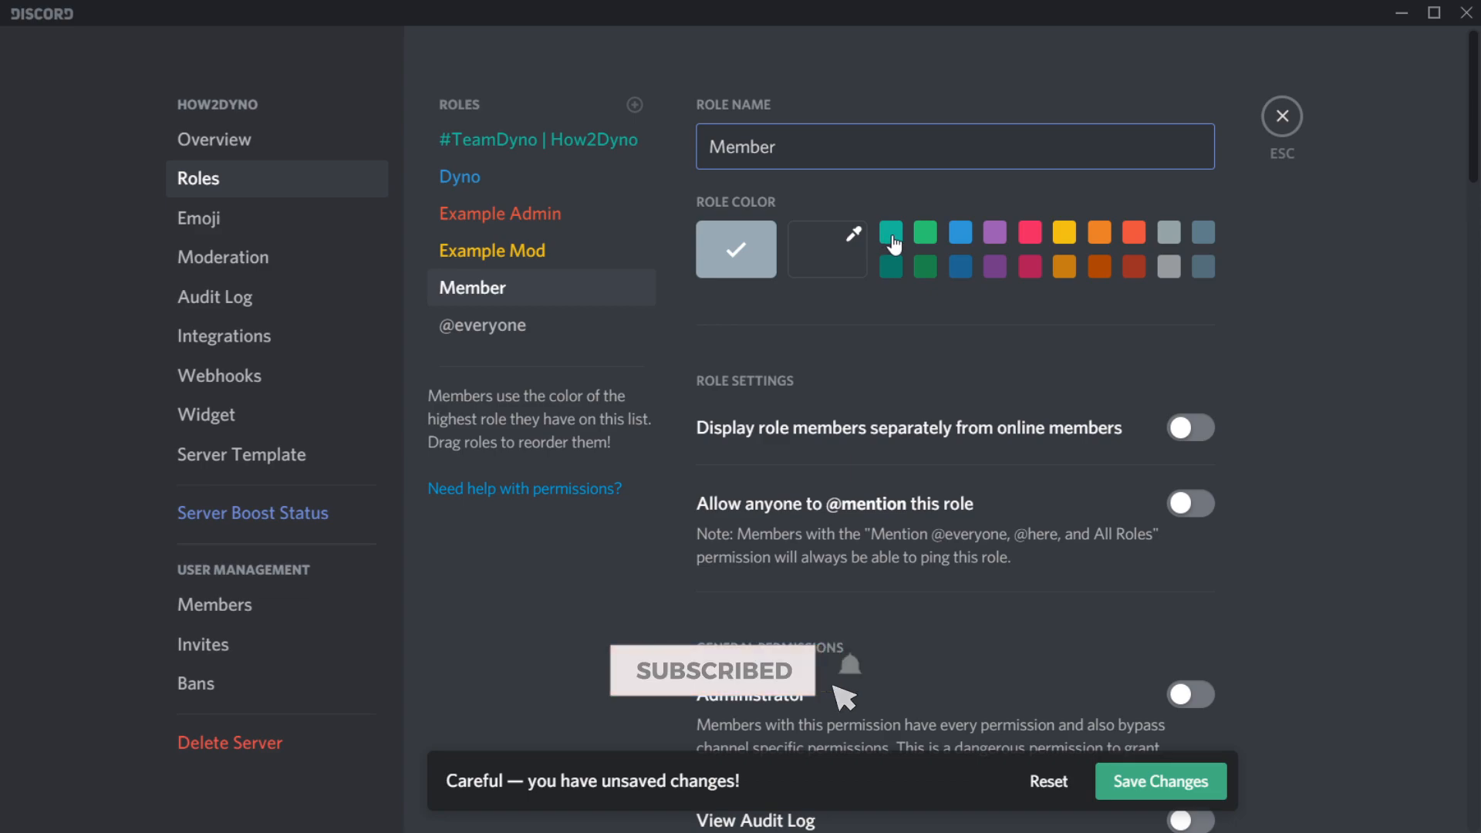
click(926, 267)
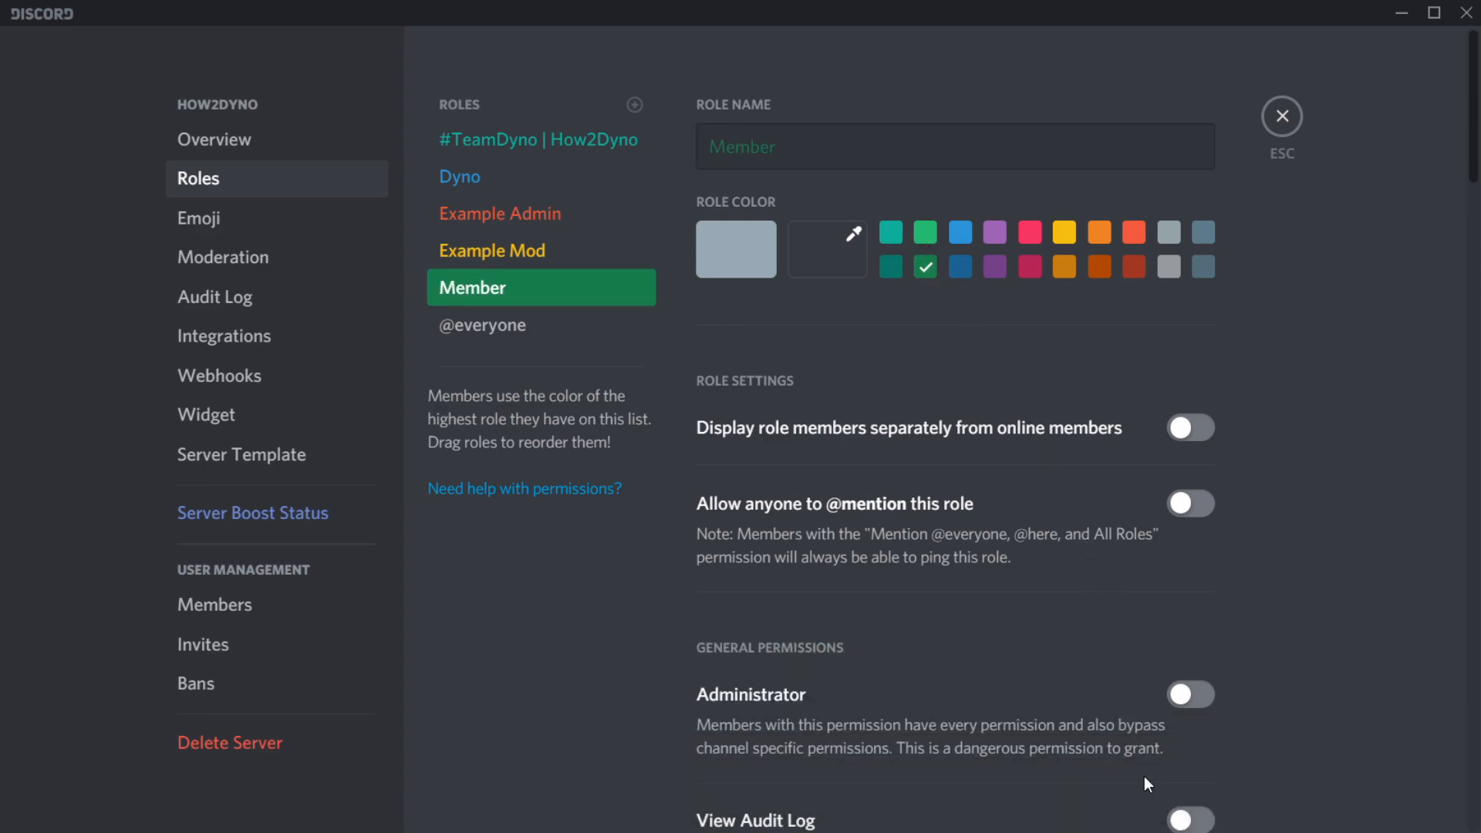
click(1282, 116)
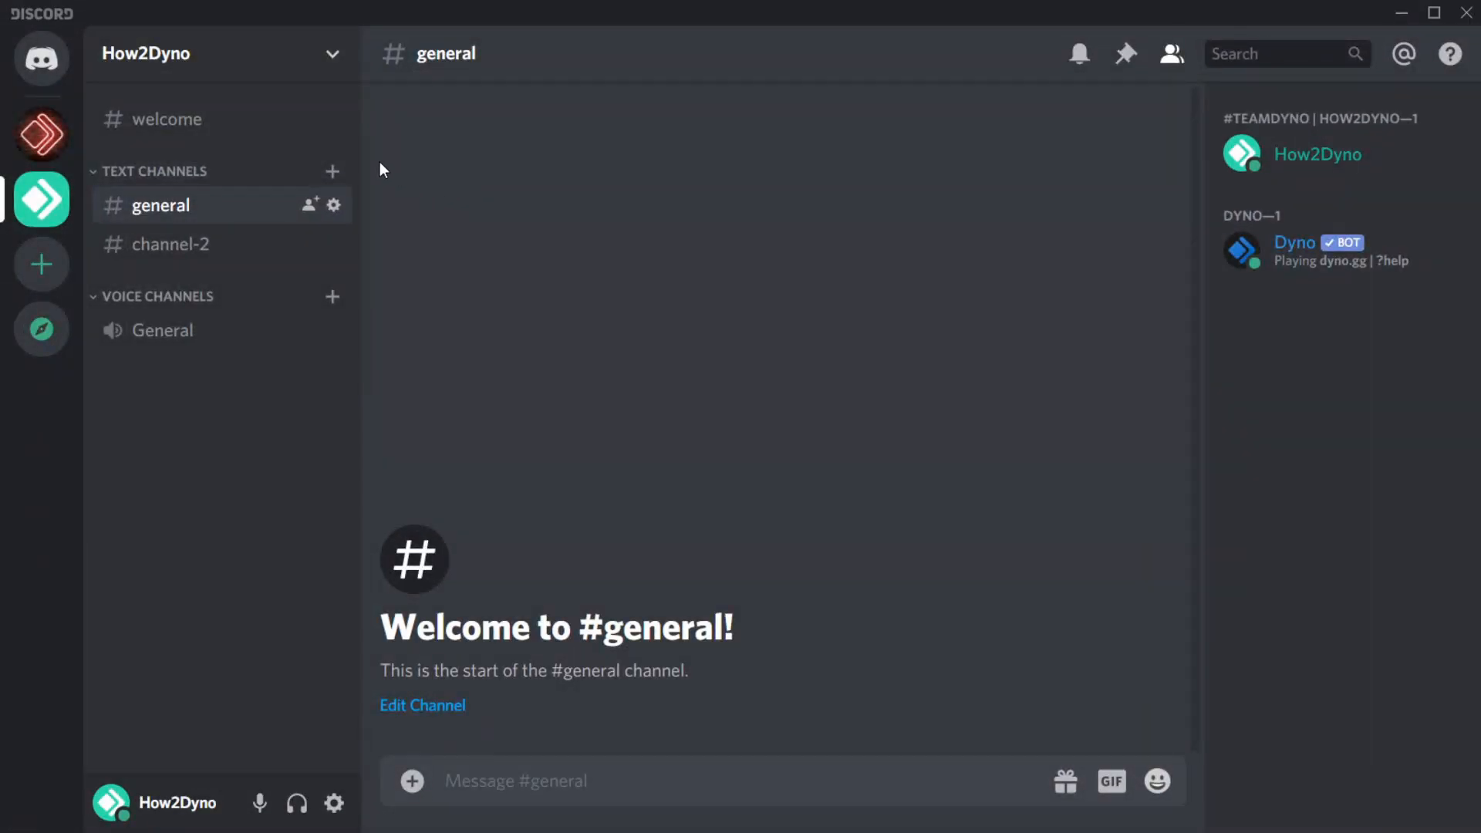
Pin the rules message in the #welcome channel.
click(165, 119)
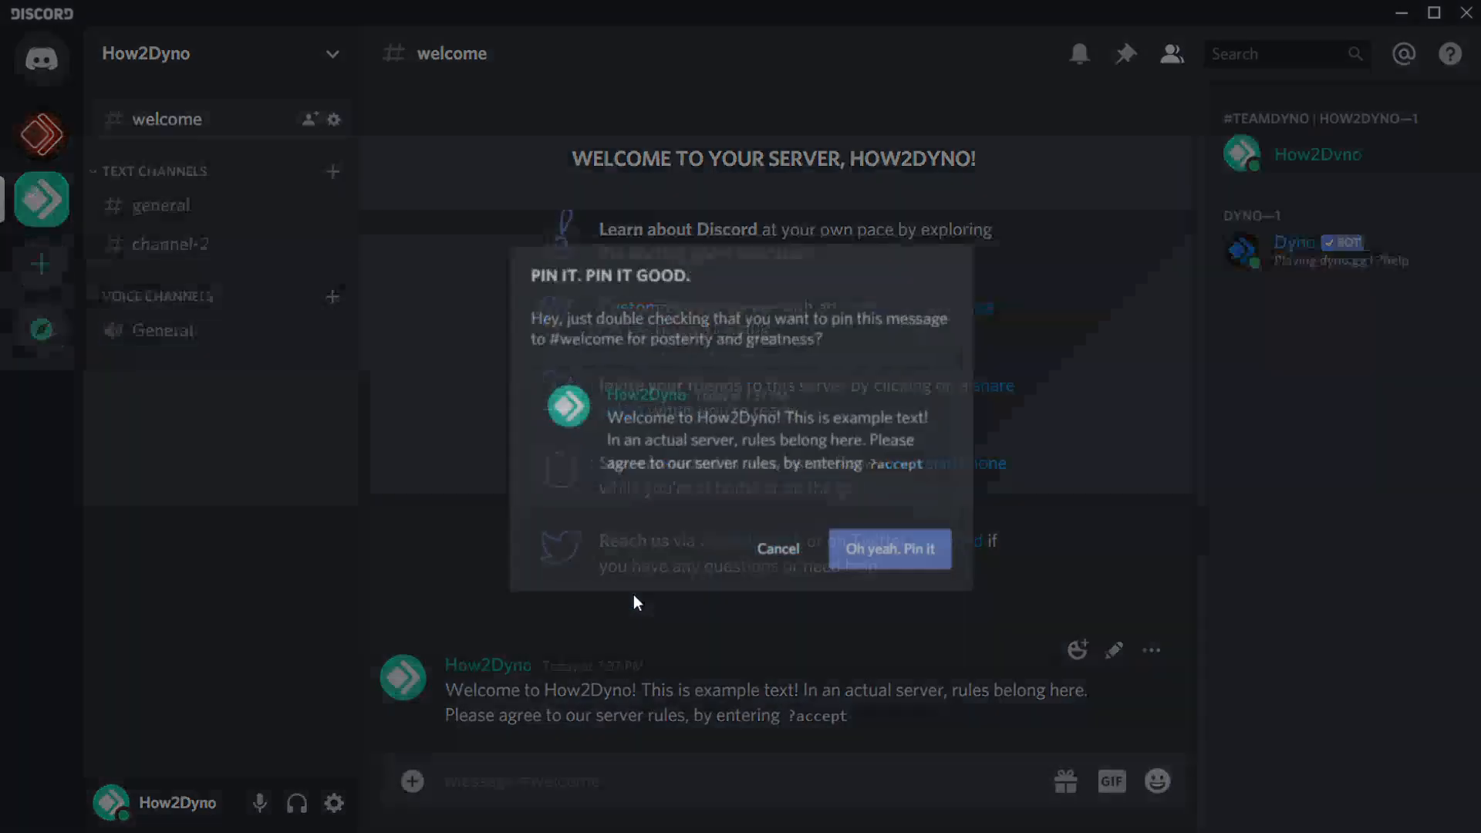
click(889, 549)
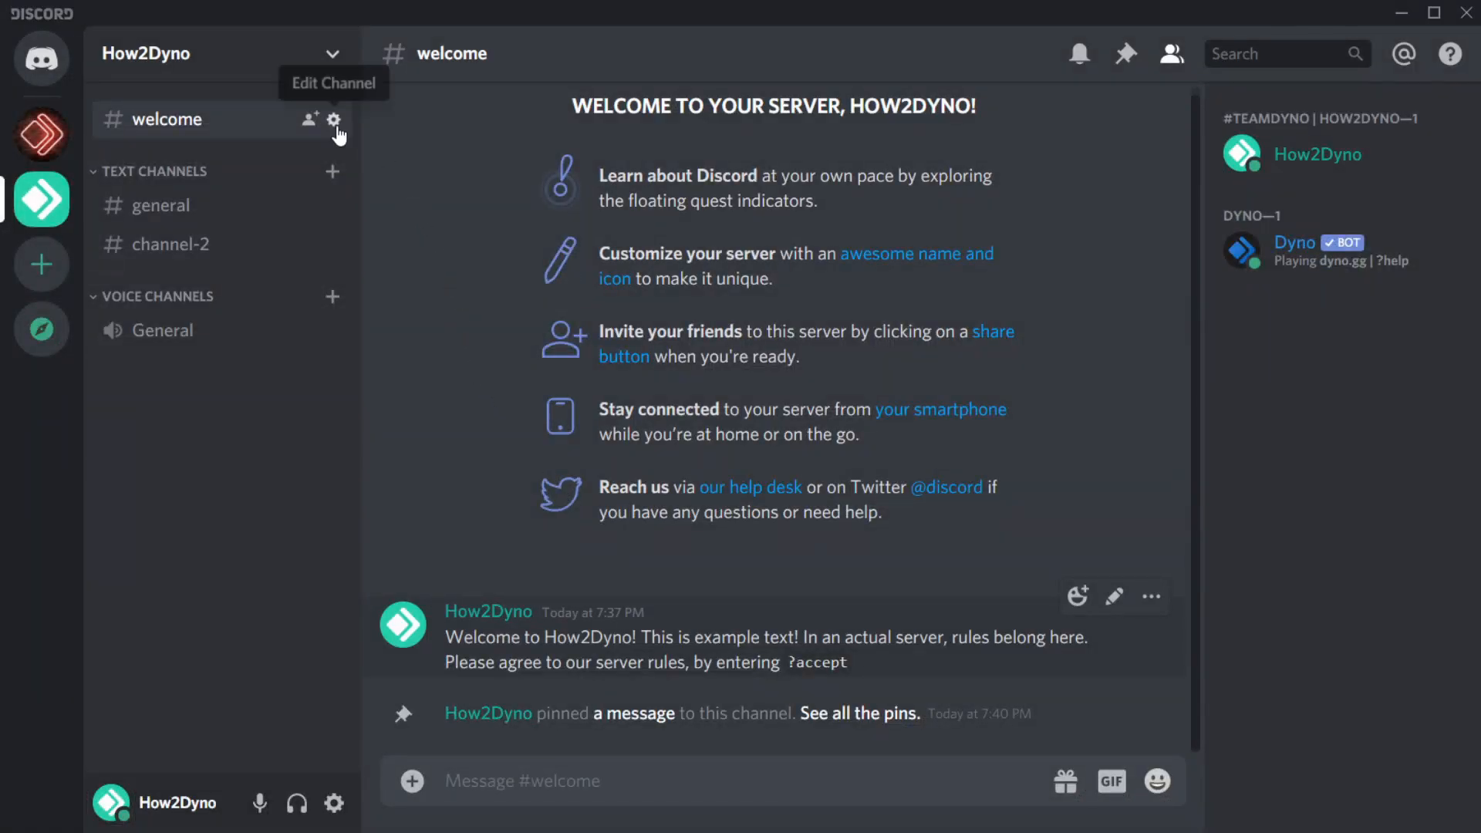
click(333, 118)
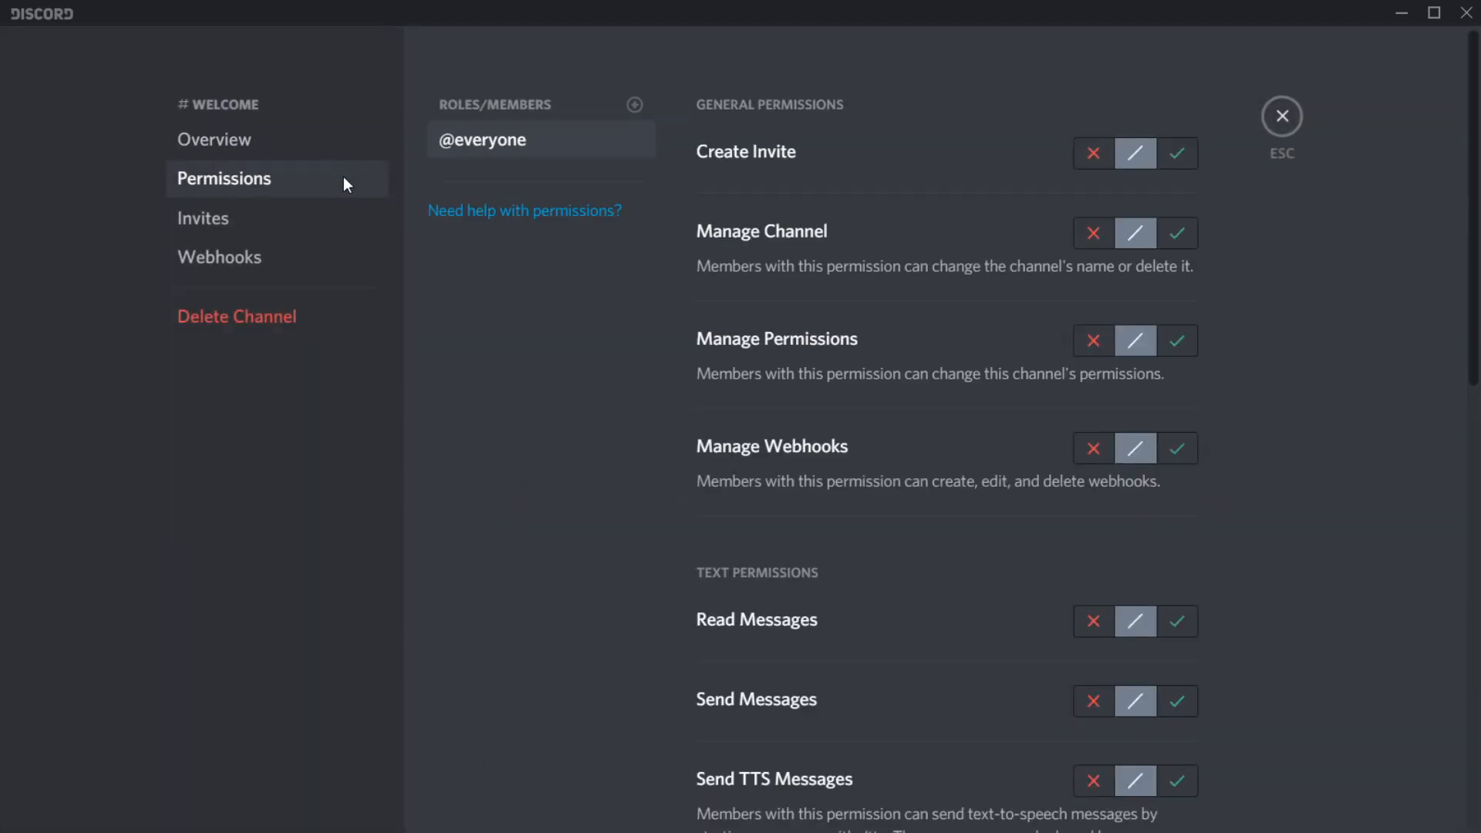
click(1177, 620)
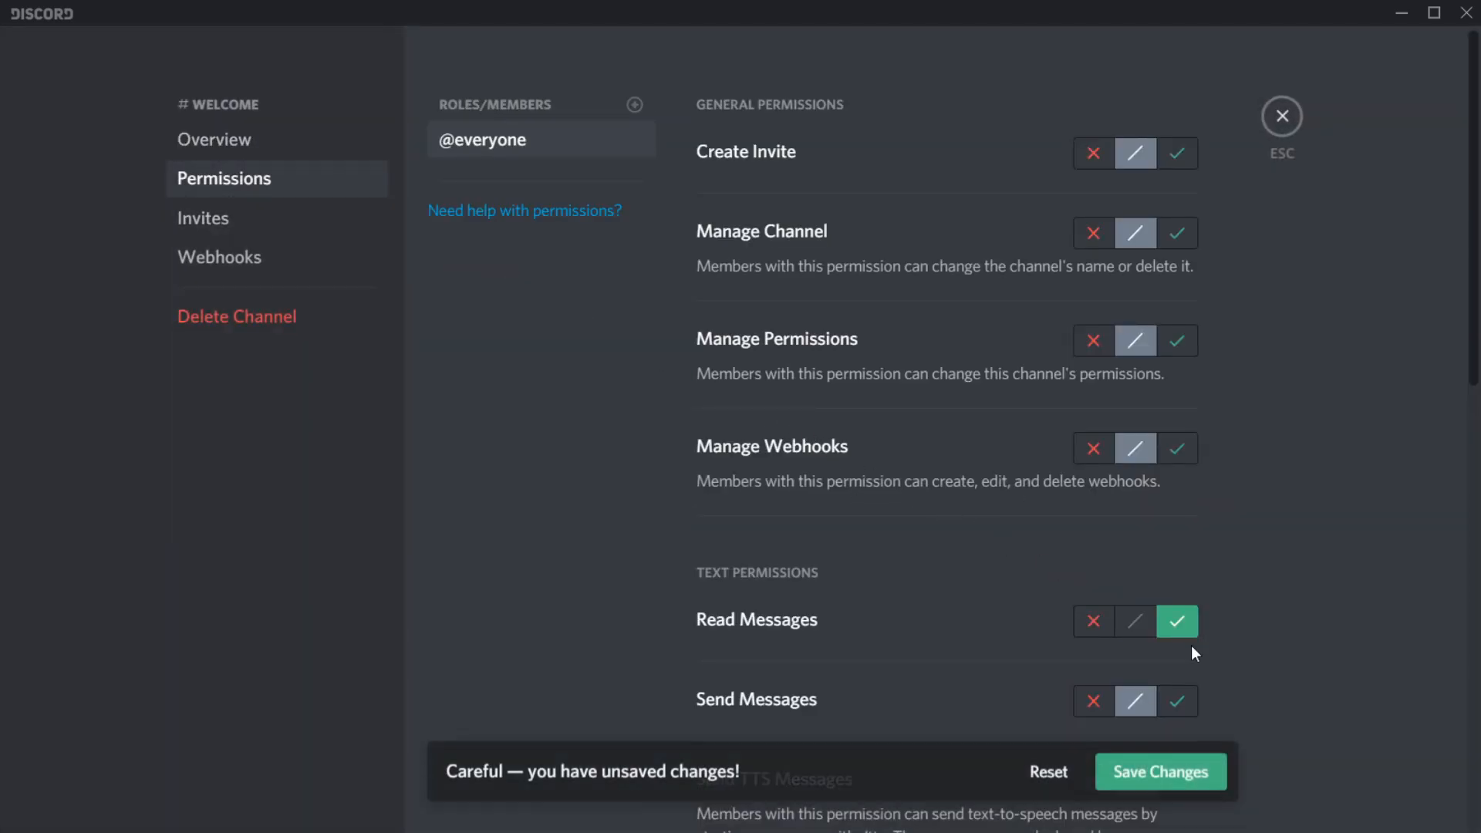
click(1177, 701)
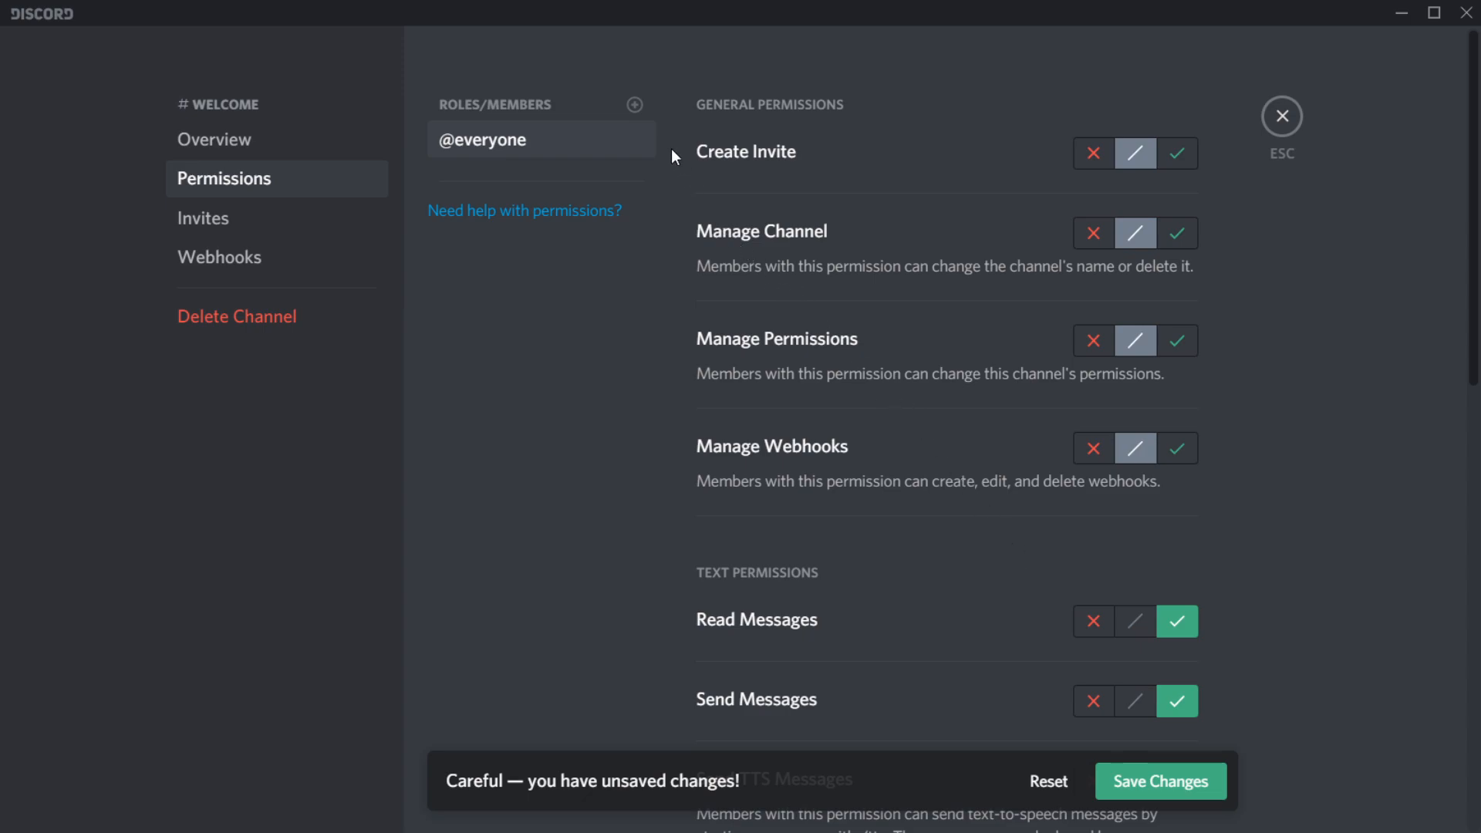
Add the Member role to #welcome permissions with Read Messages allowed, then close settings.
click(634, 105)
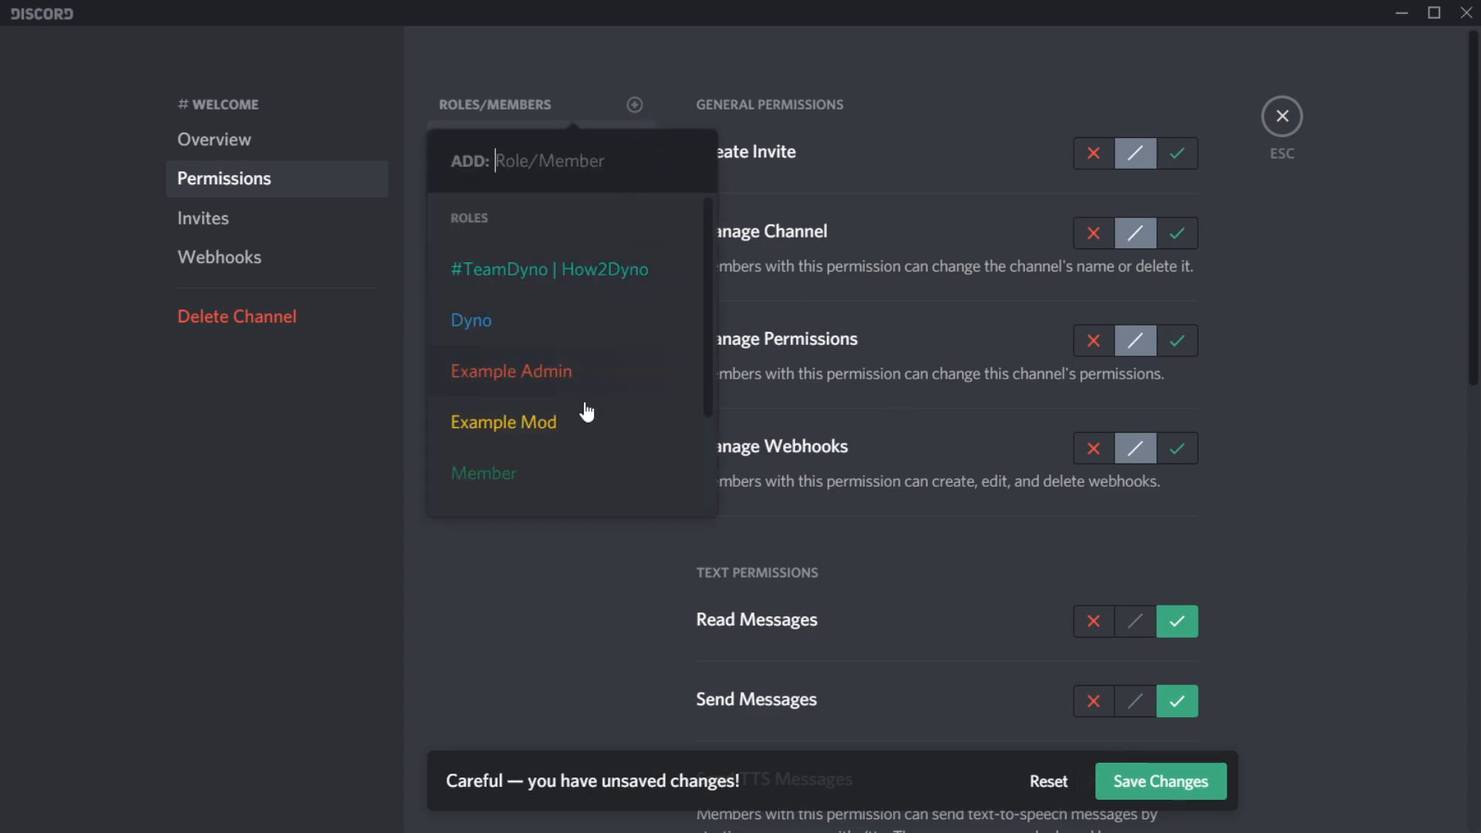
click(483, 473)
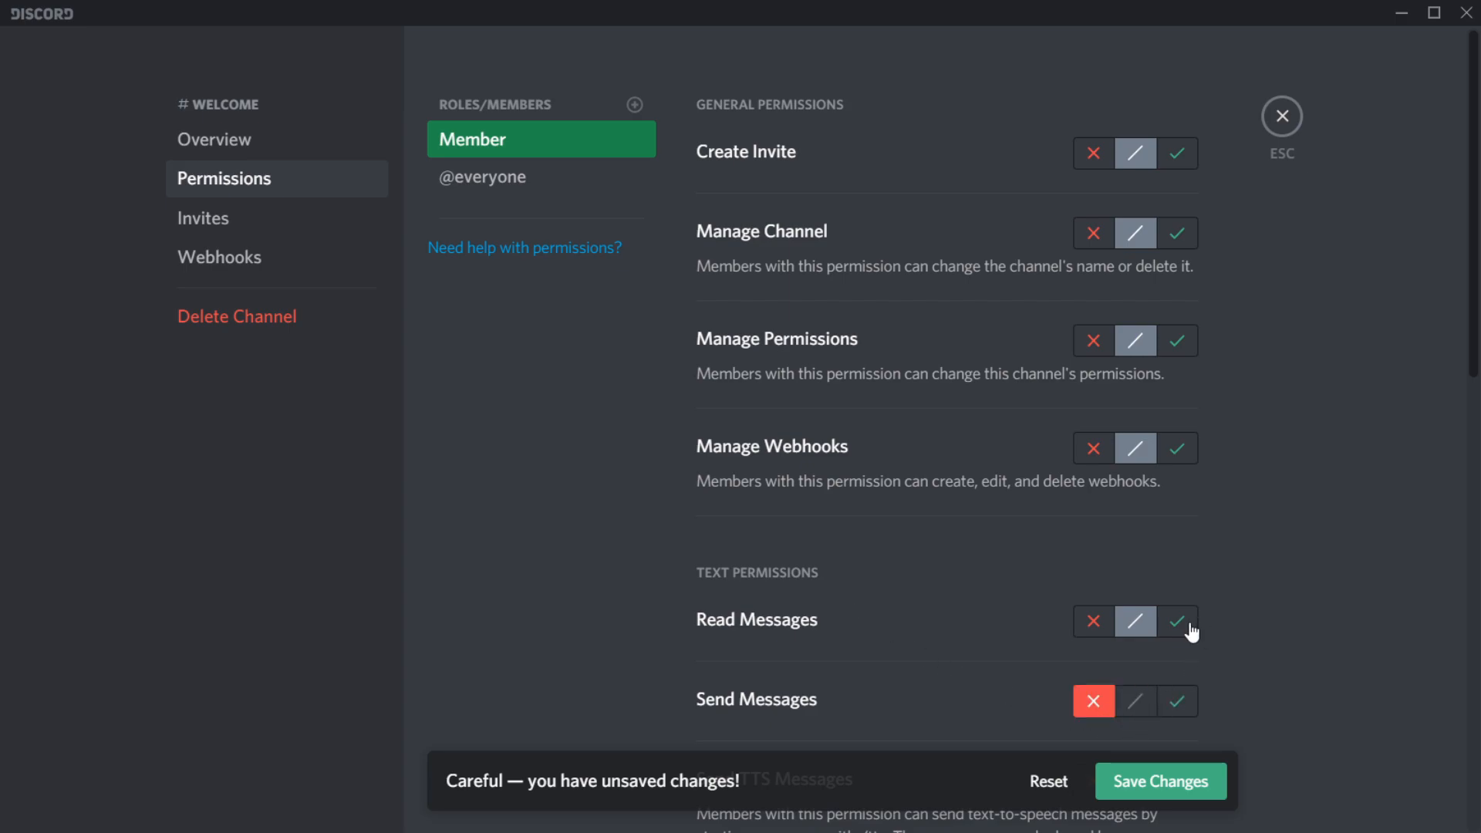
click(1175, 621)
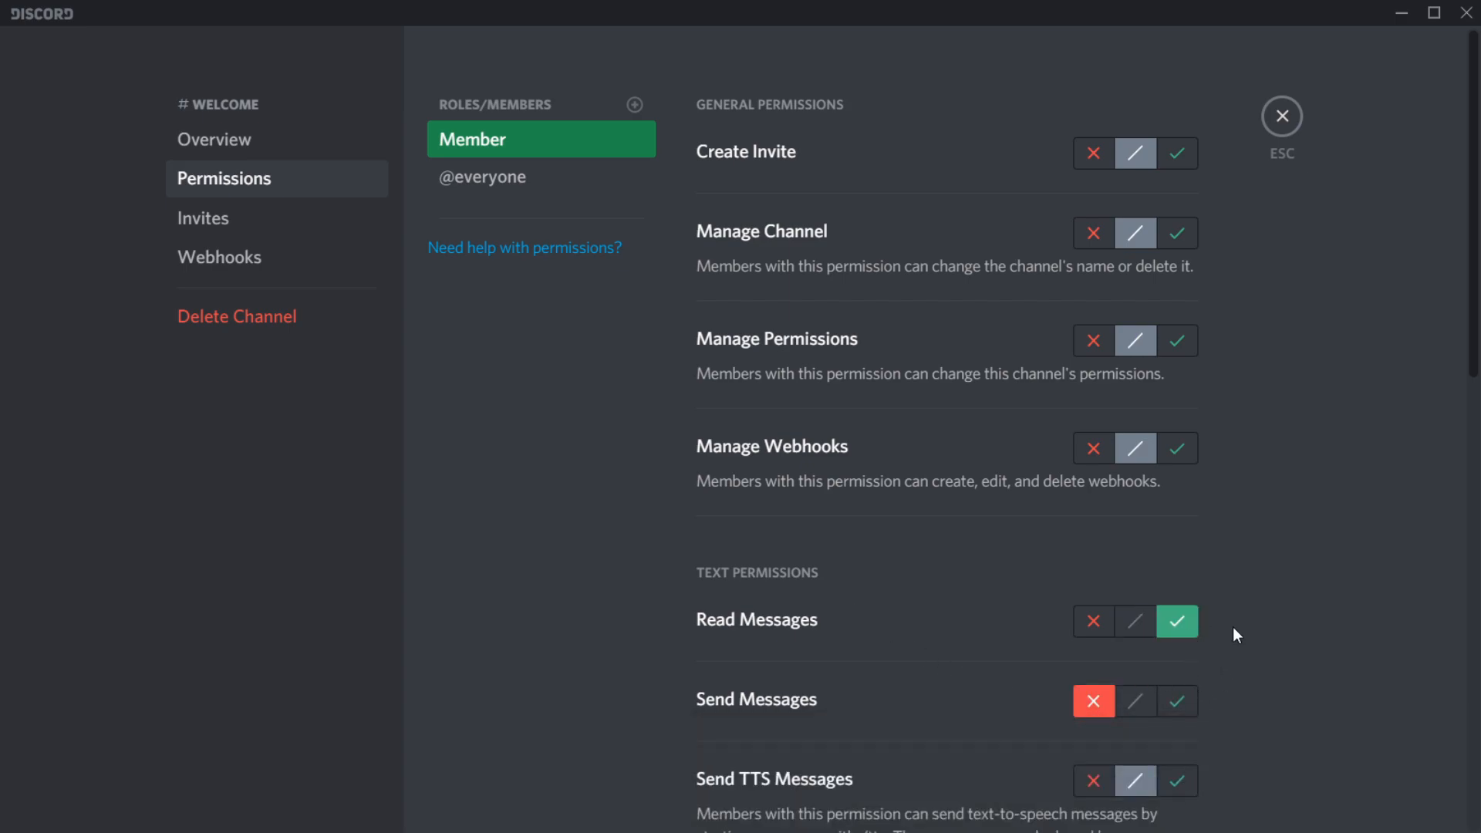
click(1282, 115)
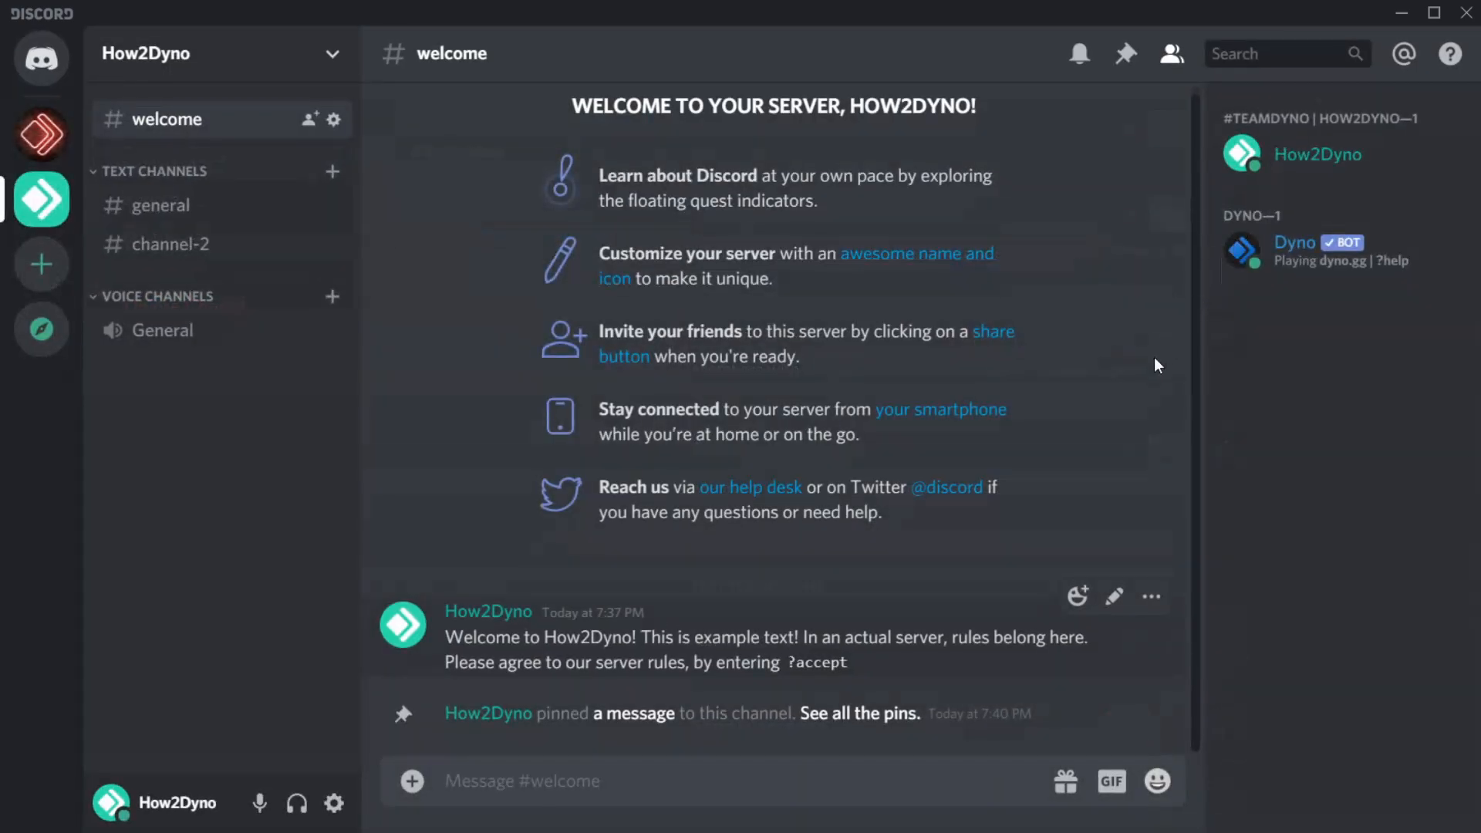